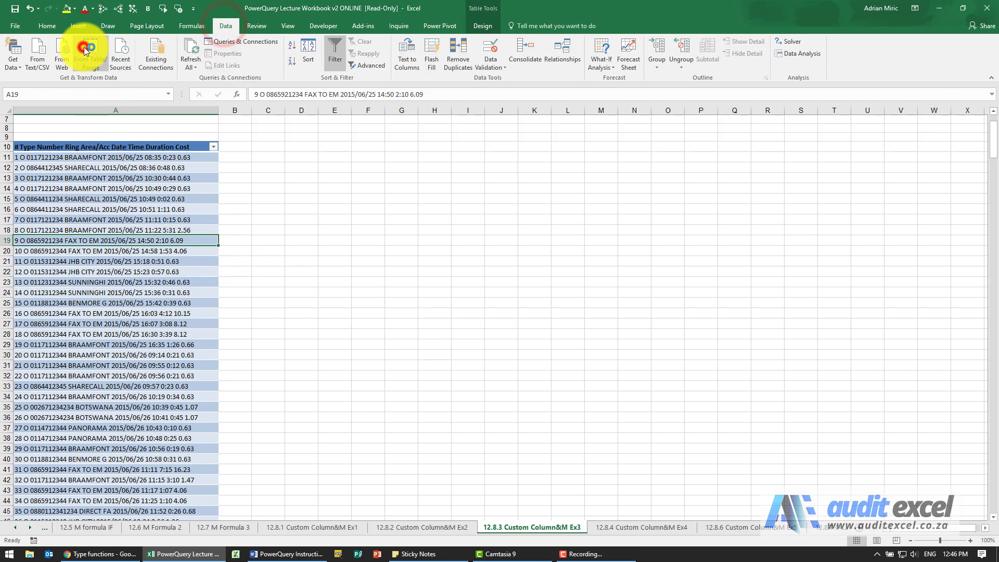
Load the call log table into Power Query and show the Add Column commands
{"action": "left_click", "coordinate": [83, 50]}
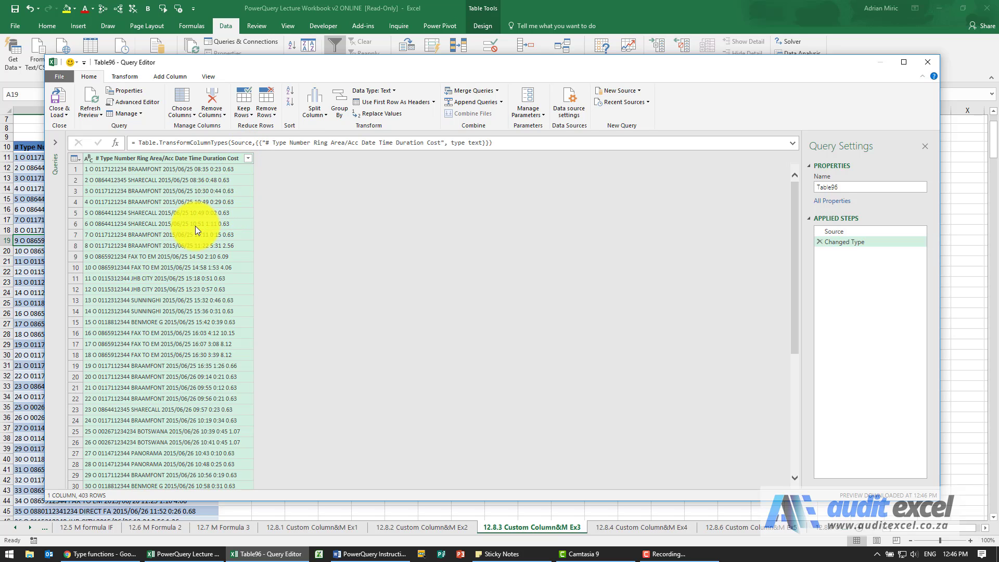
{"action": "left_click", "coordinate": [170, 76]}
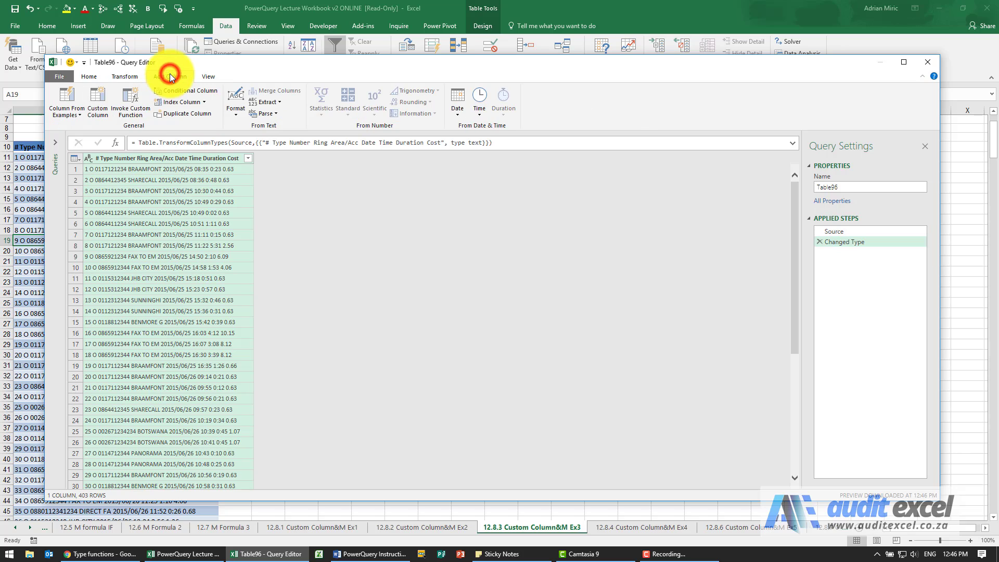
{"action": "left_click", "coordinate": [170, 76]}
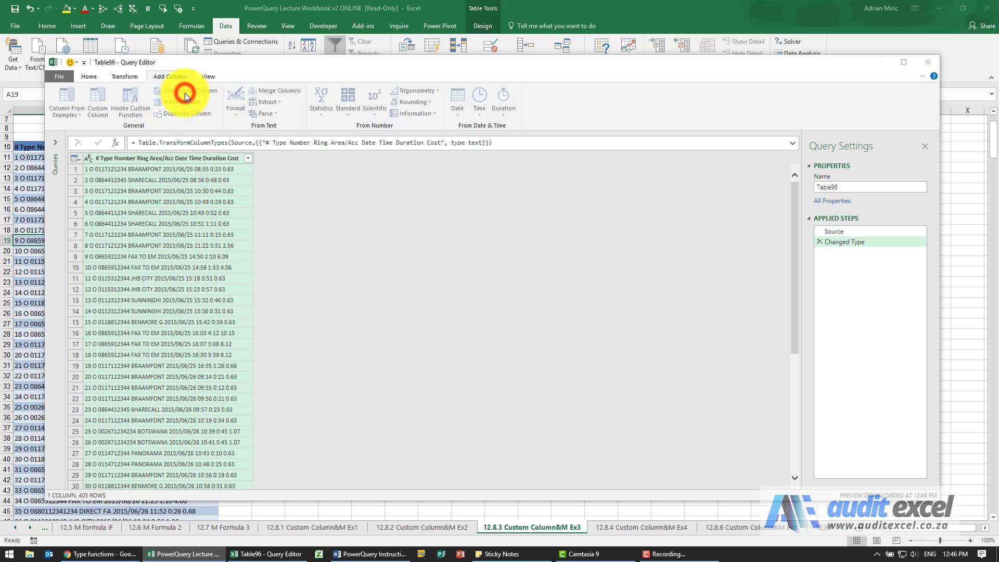
Name a new conditional column 'Fax or not' and choose the column and operator it checks
{"action": "left_click", "coordinate": [184, 90]}
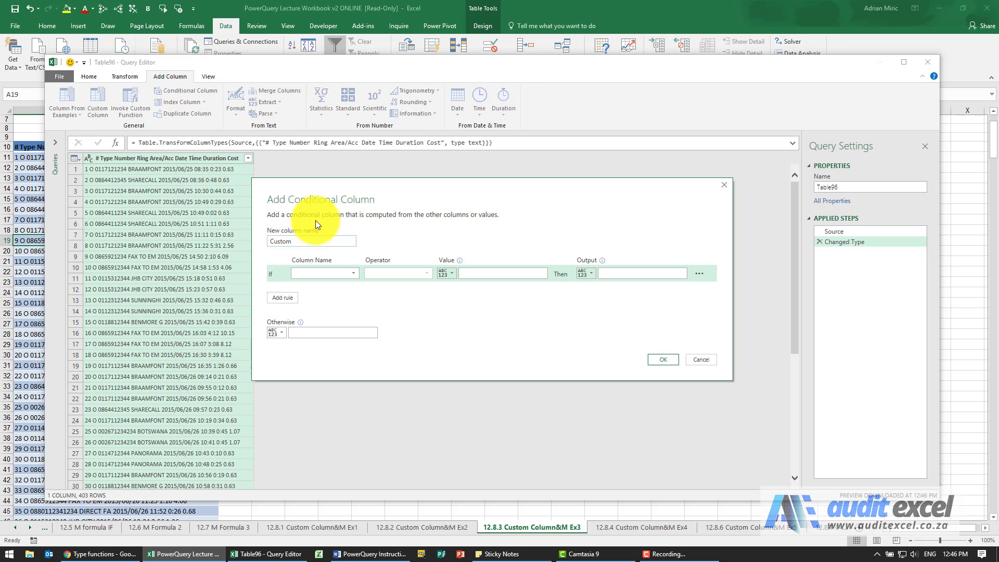
{"action": "left_click", "coordinate": [311, 241]}
{"action": "type", "text": "Fax or not"}
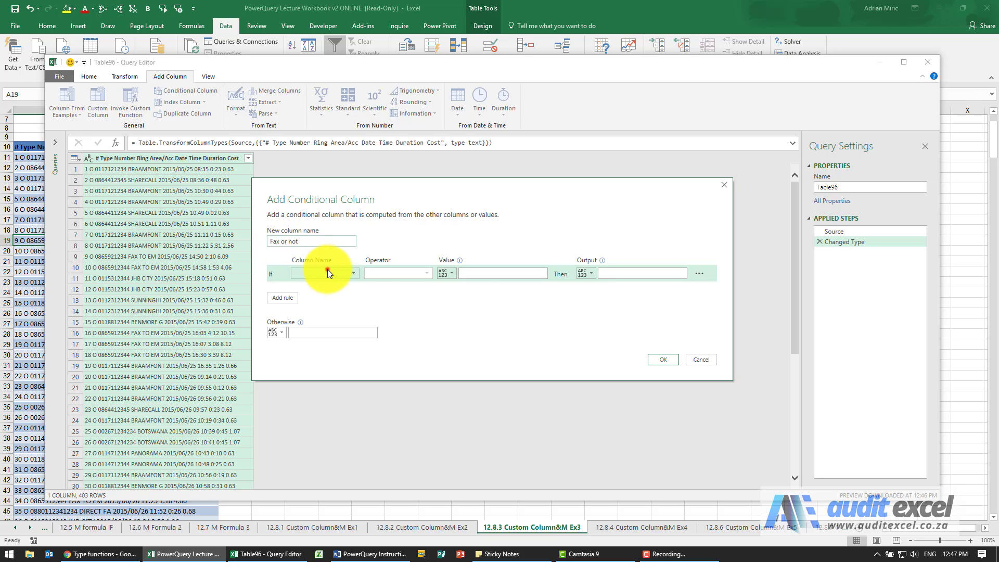
{"action": "left_click", "coordinate": [322, 273]}
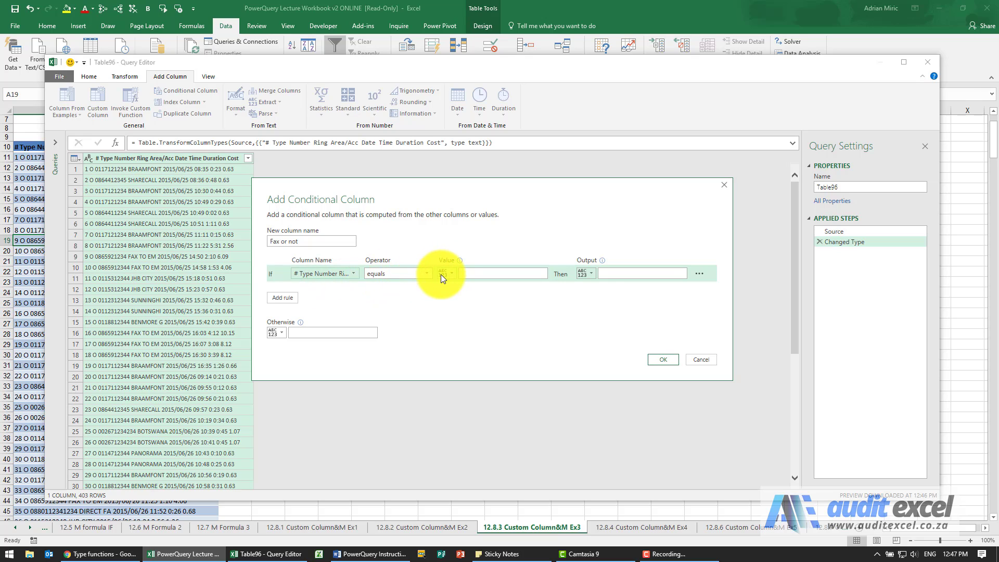
{"action": "left_click", "coordinate": [426, 273]}
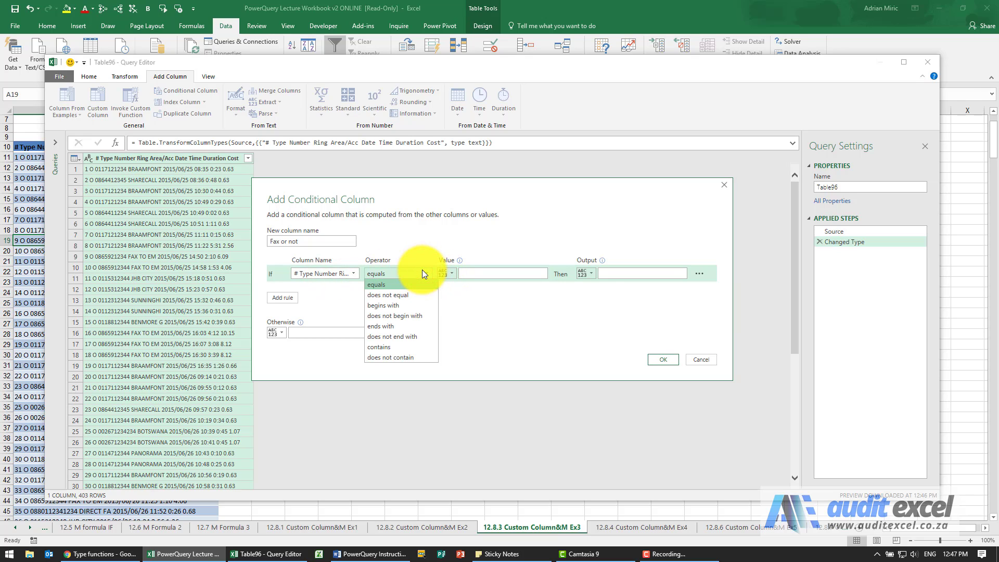
{"action": "mouse_move", "coordinate": [395, 294]}
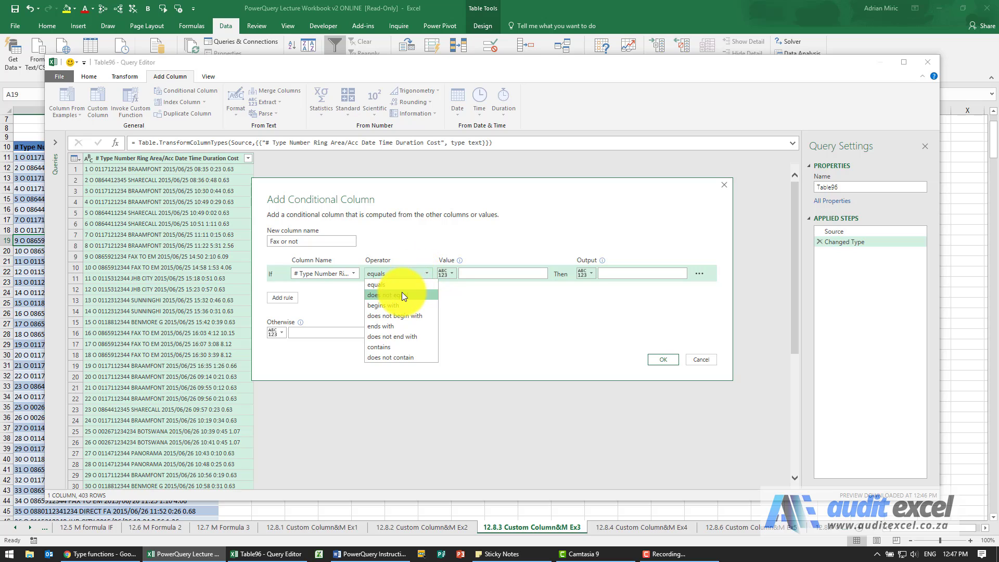
{"action": "mouse_move", "coordinate": [392, 325]}
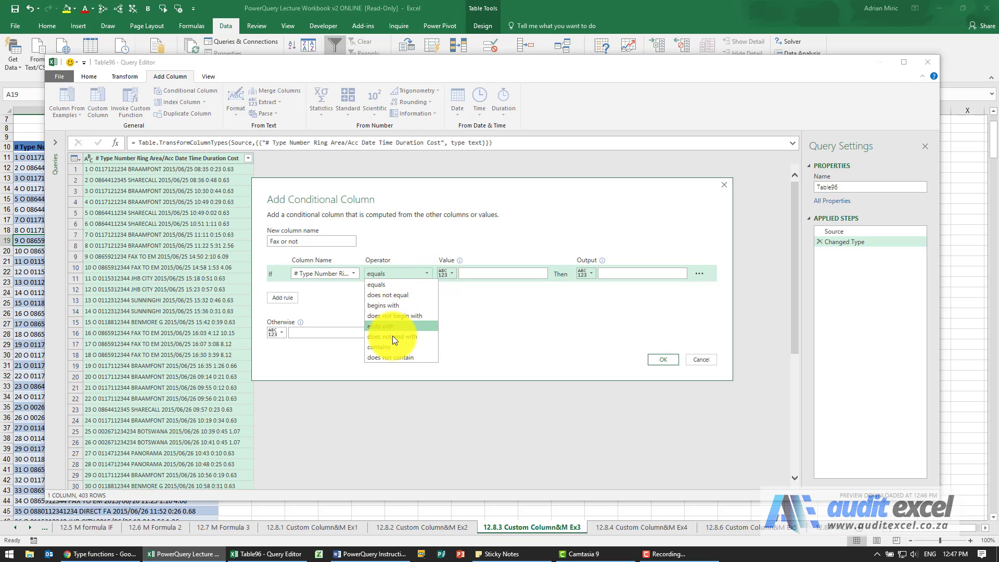
{"action": "mouse_move", "coordinate": [390, 348]}
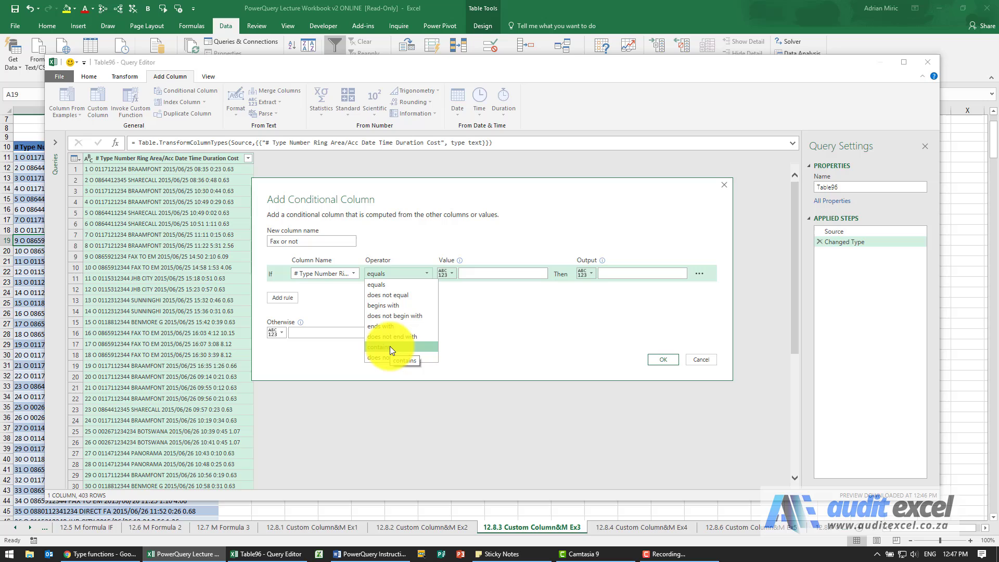
Set the rule to contain 'Fax To Em', output 'Fax', otherwise null, and confirm
{"action": "left_click", "coordinate": [375, 347]}
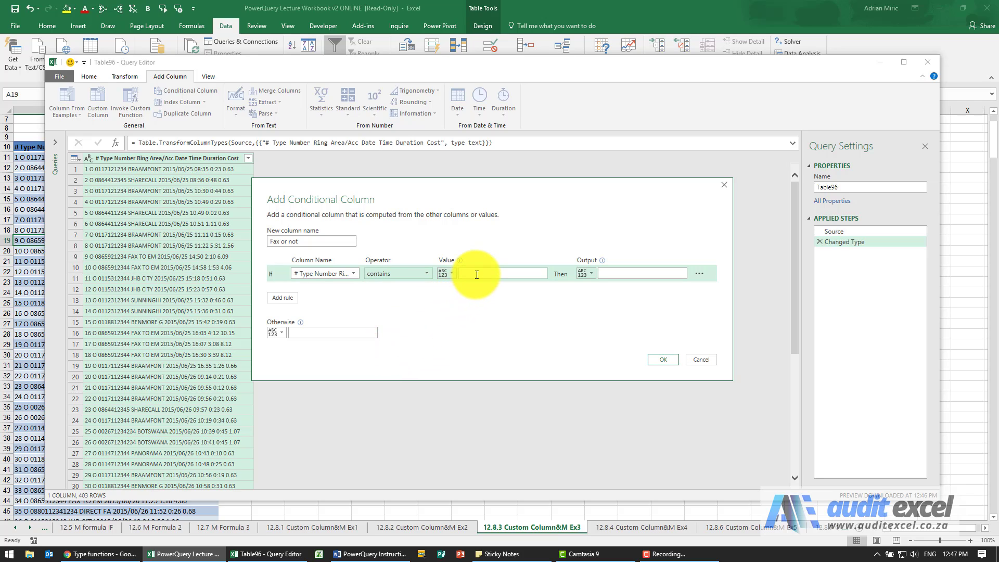
{"action": "type", "text": "Fax To Em"}
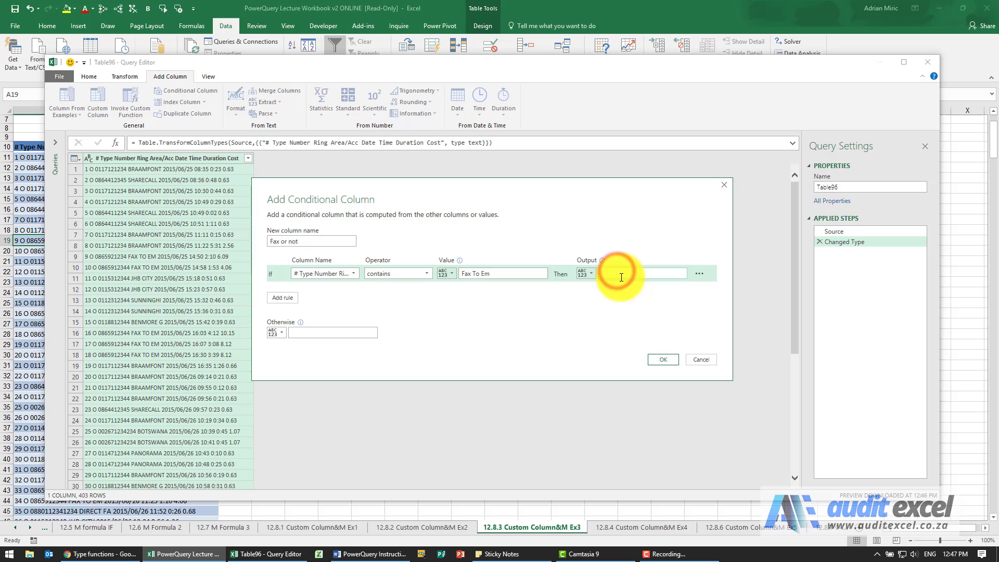
{"action": "type", "text": "Fax"}
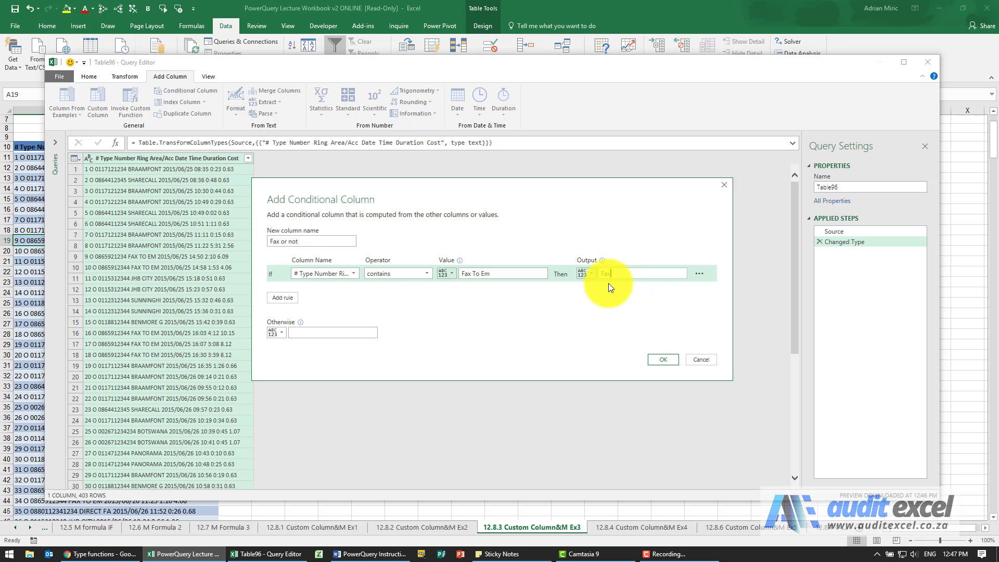
{"action": "type", "text": "null"}
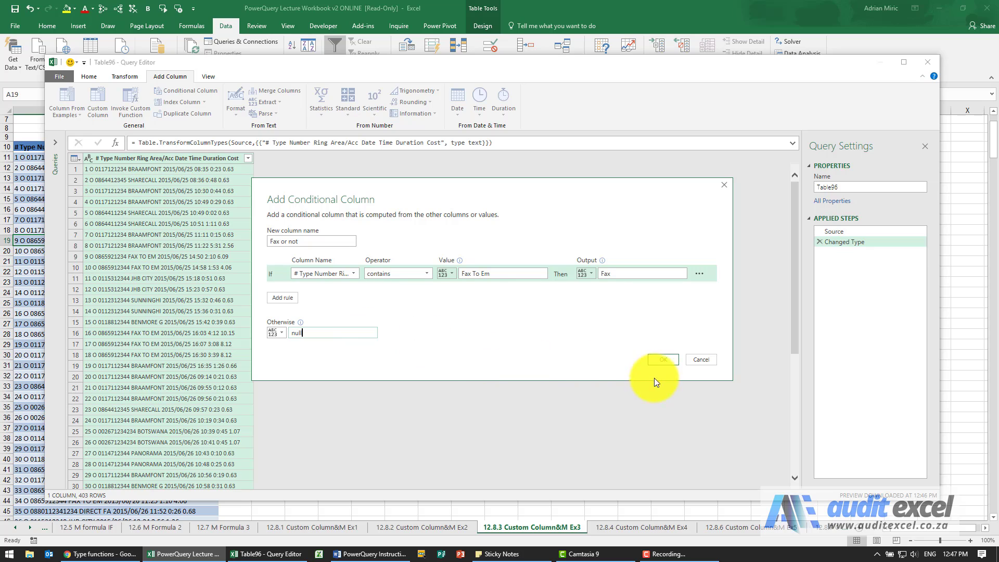
{"action": "left_click", "coordinate": [661, 360]}
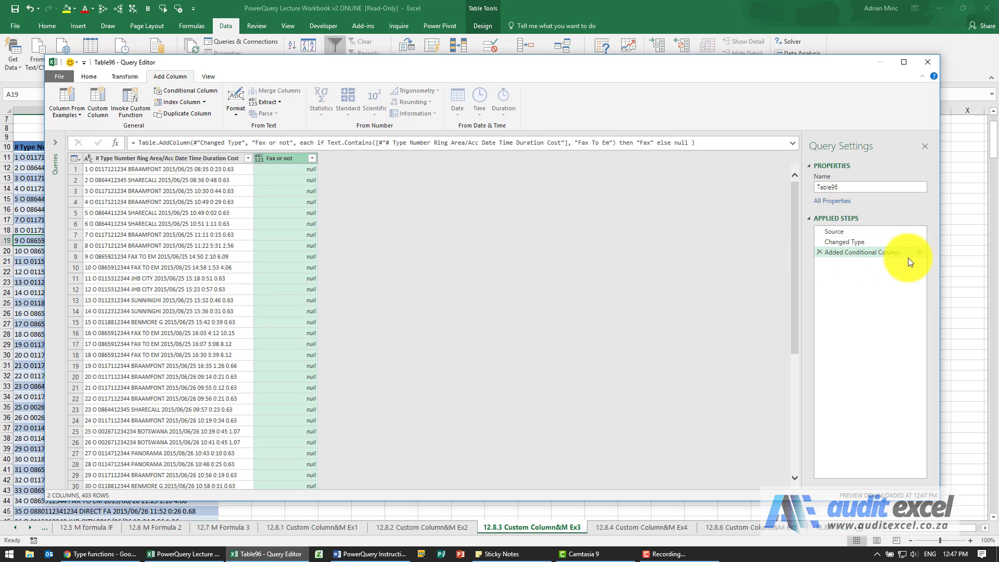
Reopen the Added Conditional Column step's settings from Applied Steps
{"action": "double_click", "coordinate": [860, 251]}
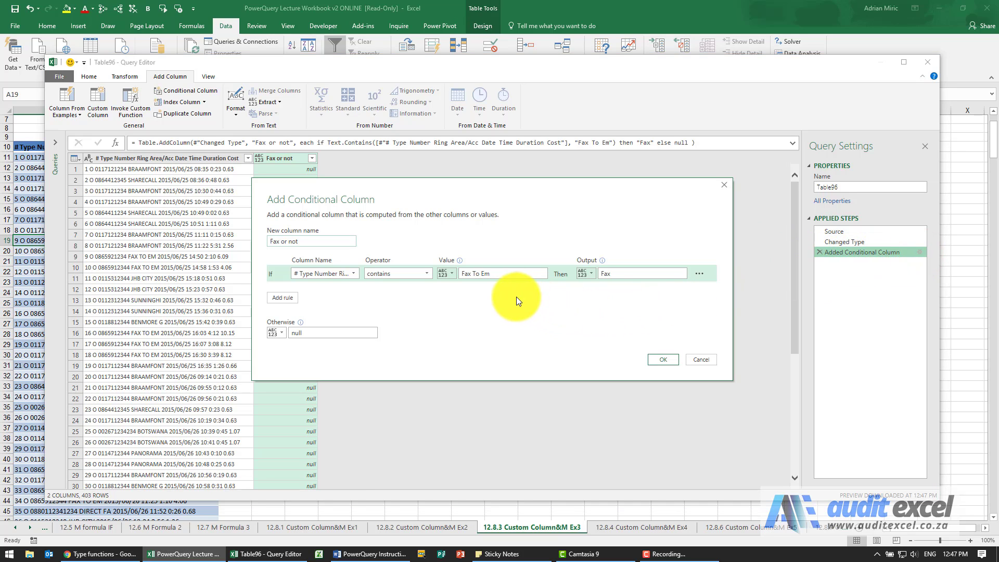
Change the rule's match value from 'Fax To Em' to uppercase 'FAX TO EM' and confirm
{"action": "left_click", "coordinate": [500, 273]}
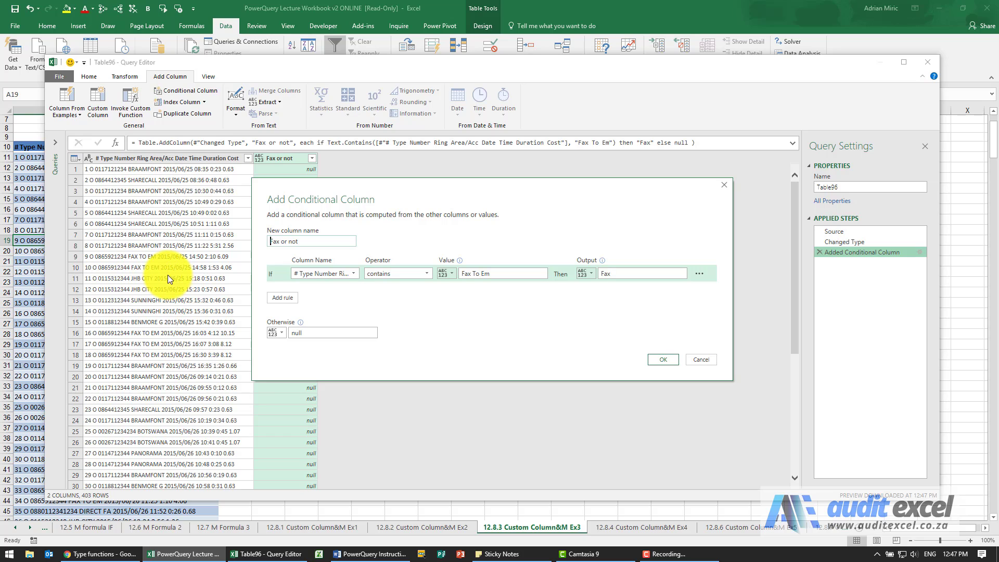
{"action": "left_click", "coordinate": [503, 273]}
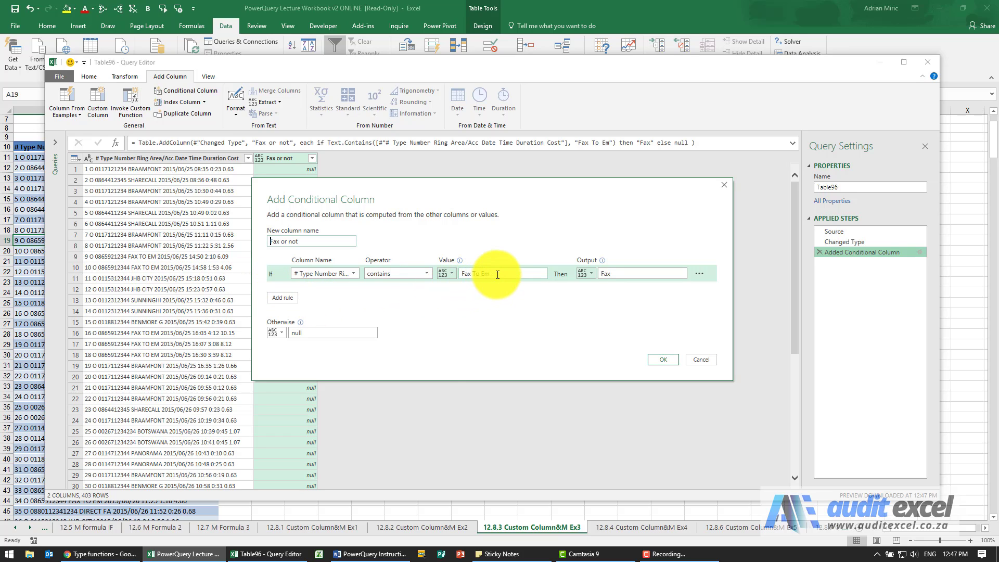
{"action": "double_click", "coordinate": [477, 273]}
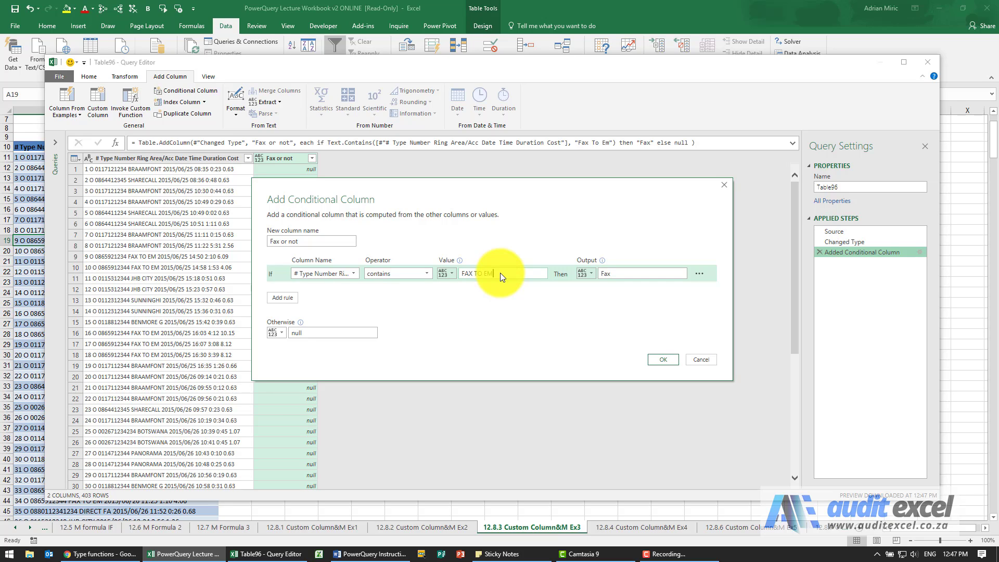
{"action": "left_click", "coordinate": [662, 360]}
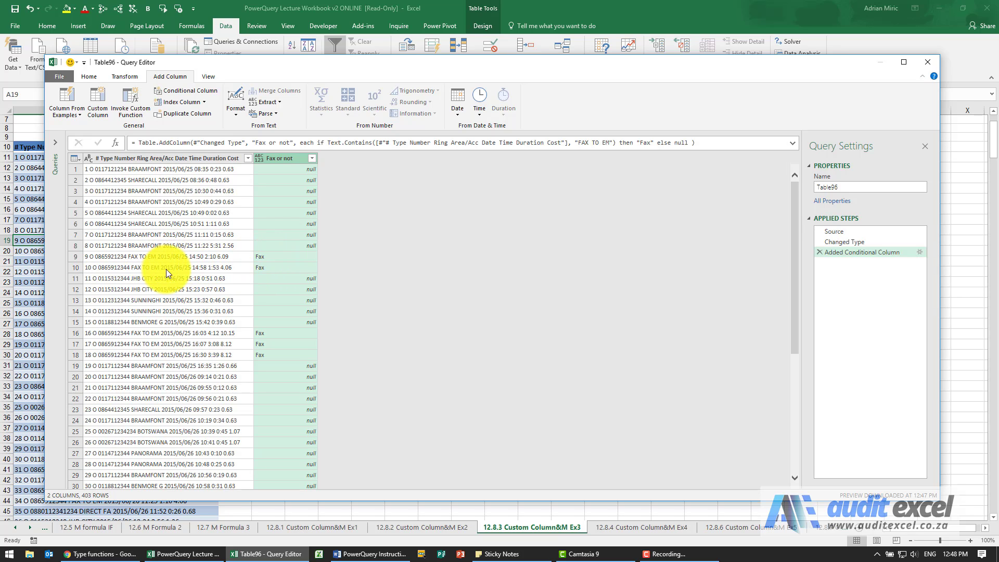
Open the filter list on the 'Fax or not' column header
{"action": "scroll", "scroll_direction": "down", "scroll_amount": 3}
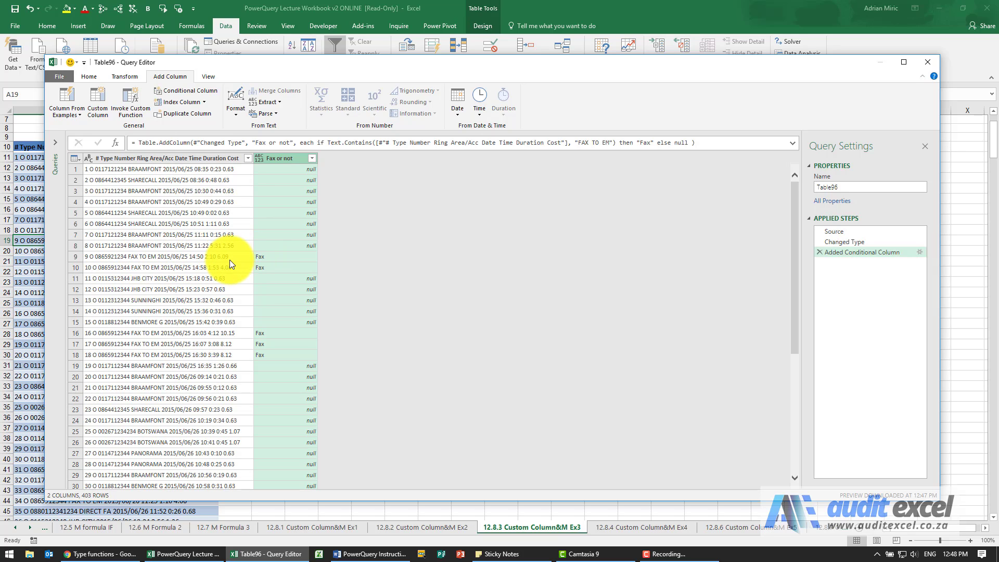
{"action": "left_click", "coordinate": [312, 158]}
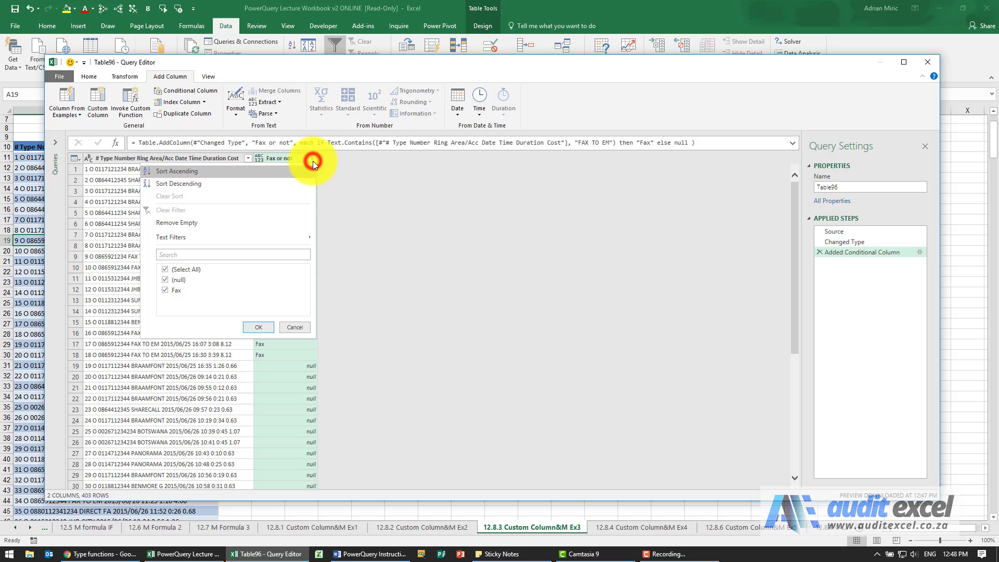
Filter out null values so only the 93 'Fax' rows remain
{"action": "left_click", "coordinate": [165, 279]}
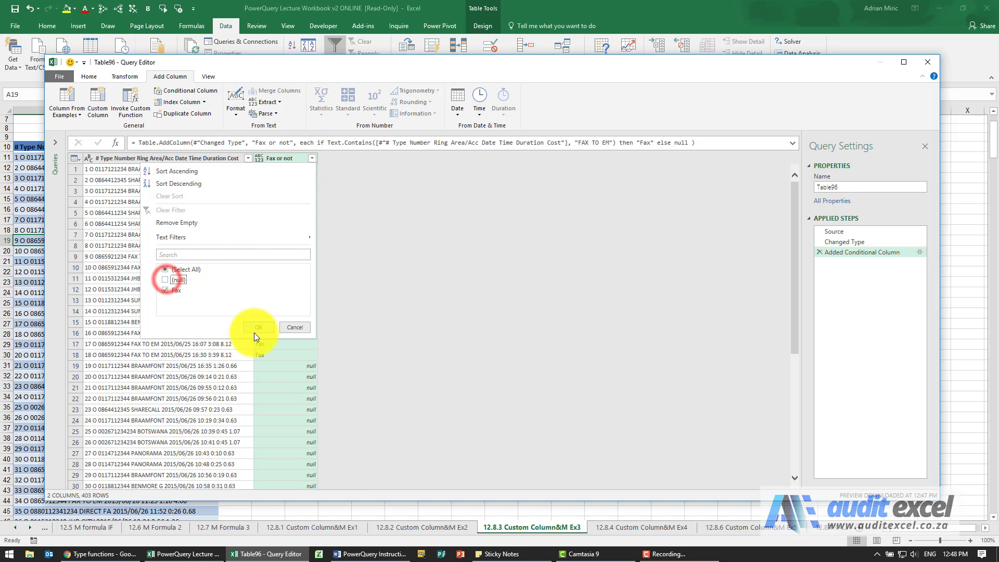
{"action": "left_click", "coordinate": [258, 326]}
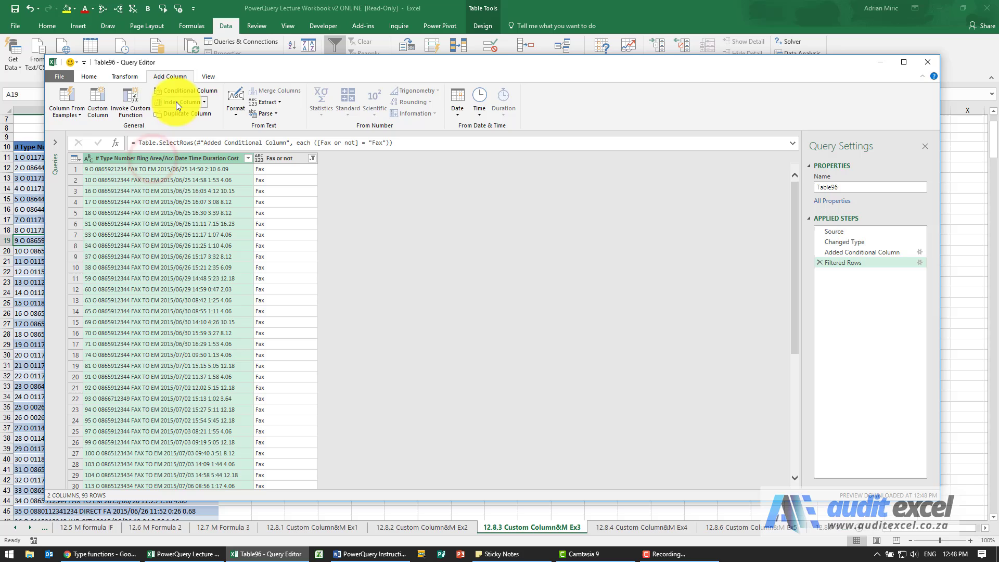
Split the call details column by space at each occurrence into 11 columns
{"action": "left_click", "coordinate": [124, 76]}
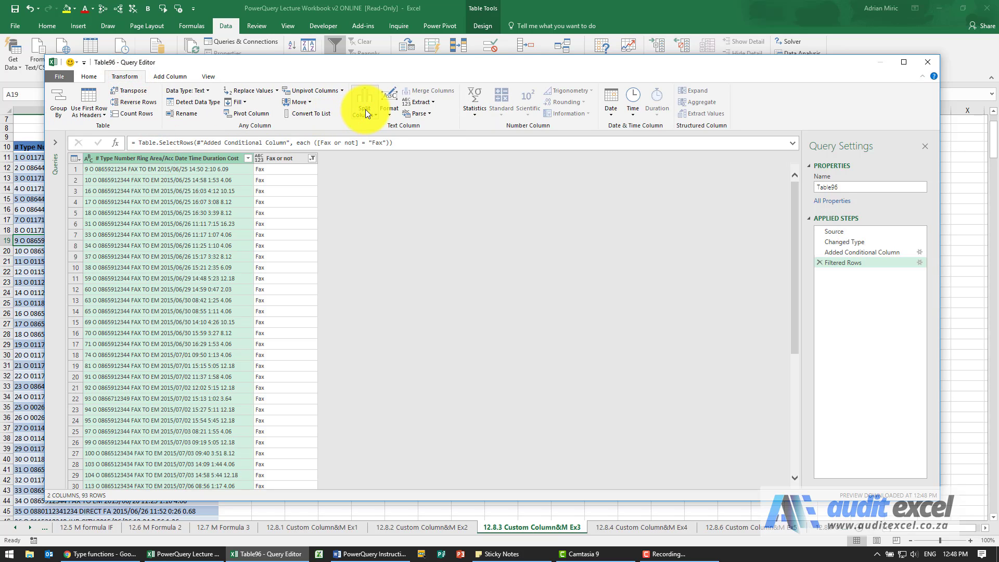
{"action": "left_click", "coordinate": [365, 102]}
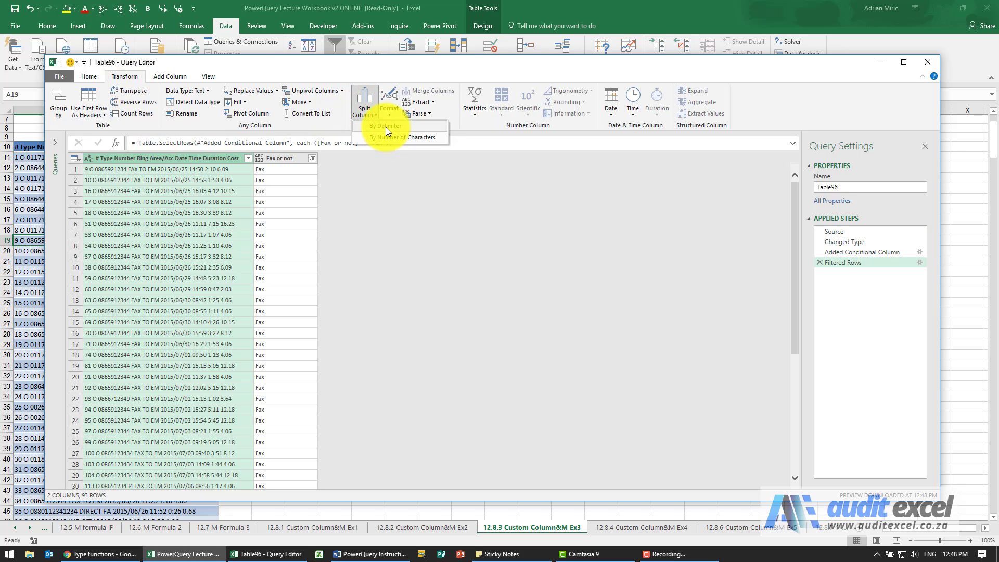
{"action": "left_click", "coordinate": [384, 125]}
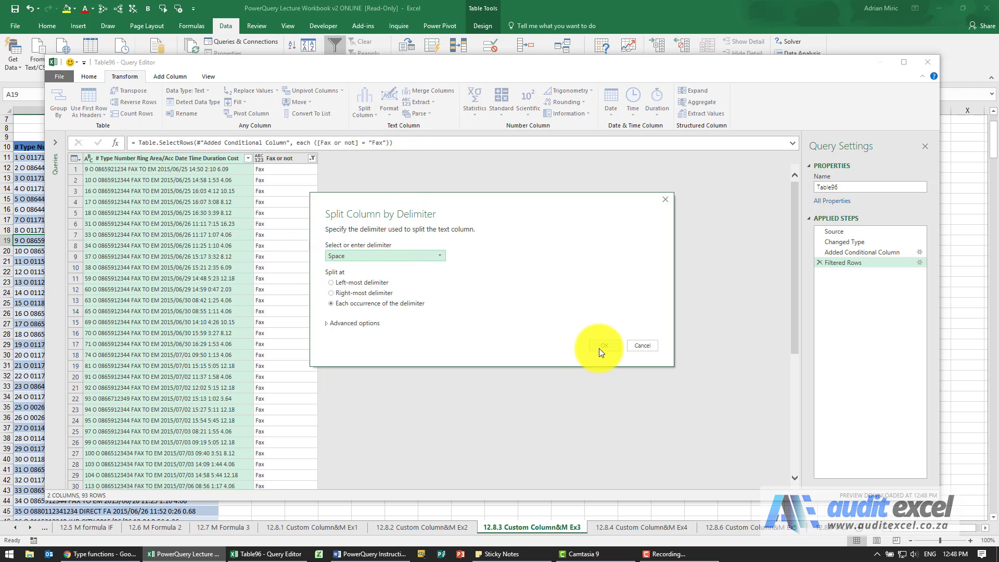
{"action": "left_click", "coordinate": [598, 346]}
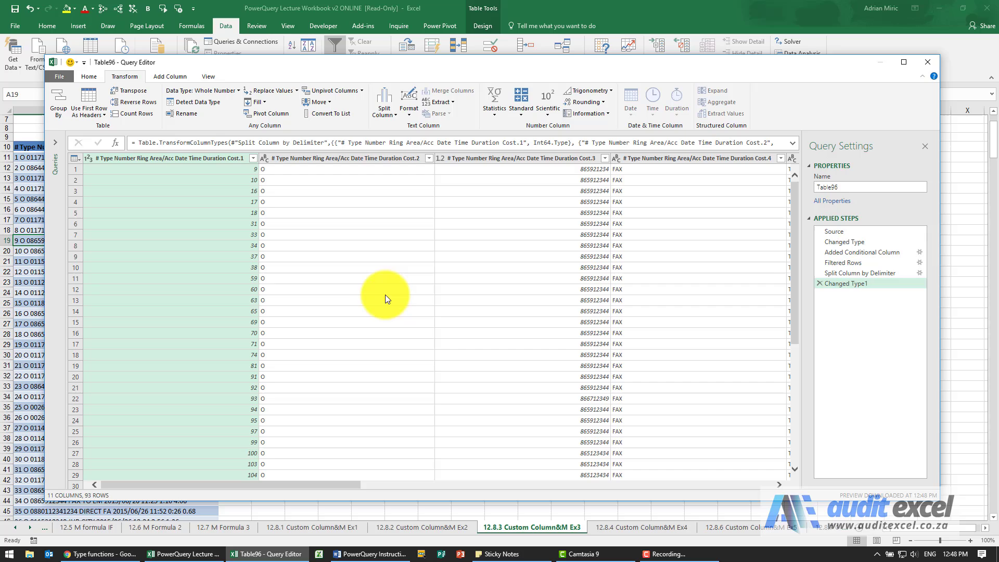
{"action": "mouse_move", "coordinate": [330, 487]}
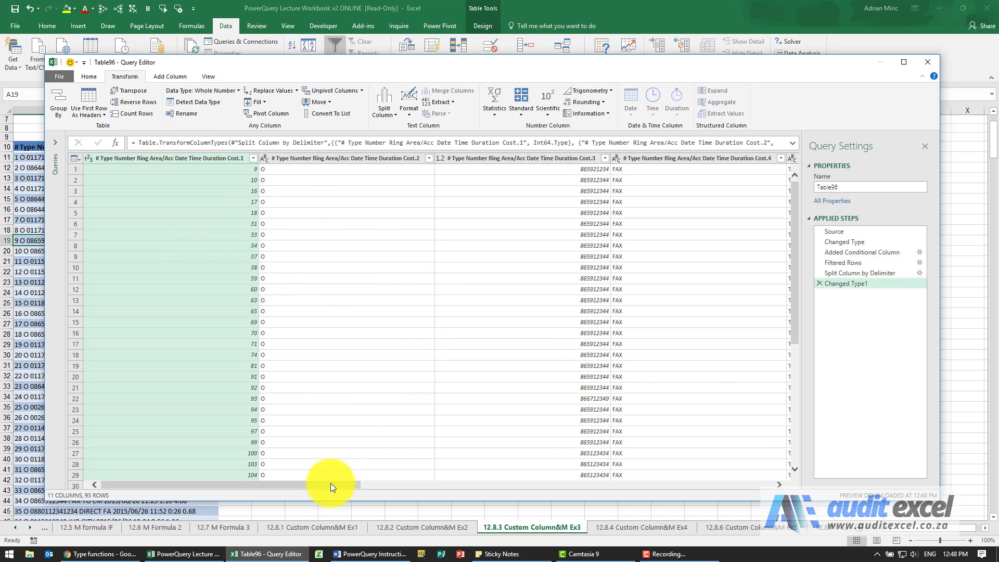
{"action": "left_click_drag", "start_coordinate": [331, 485], "coordinate": [414, 485]}
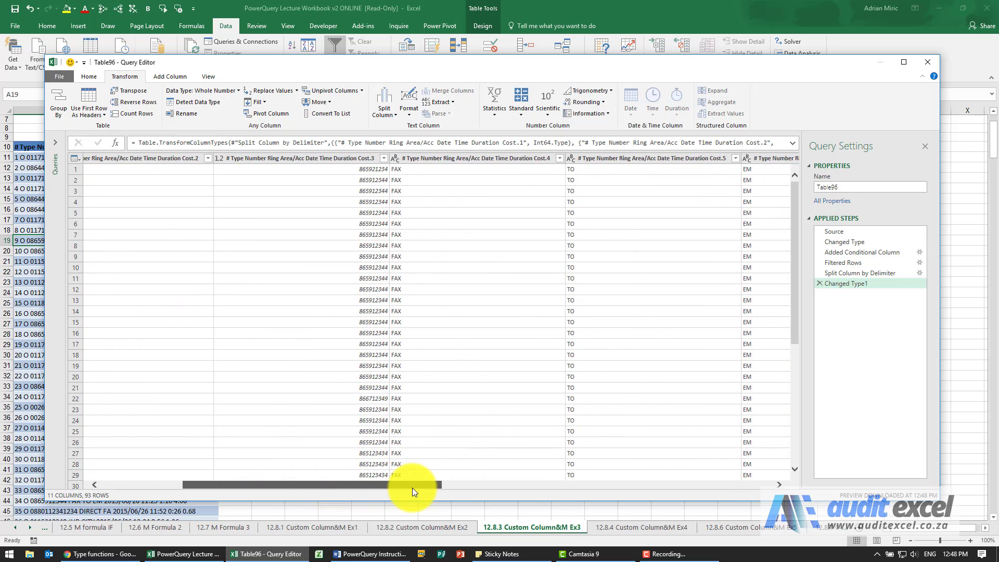
{"action": "left_click_drag", "start_coordinate": [414, 484], "coordinate": [592, 484]}
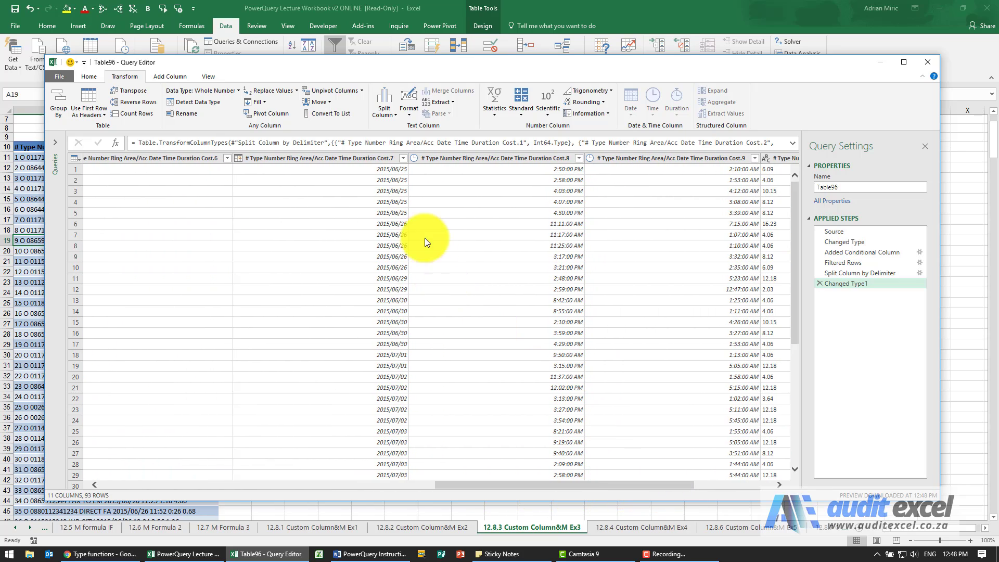
{"action": "mouse_move", "coordinate": [336, 252]}
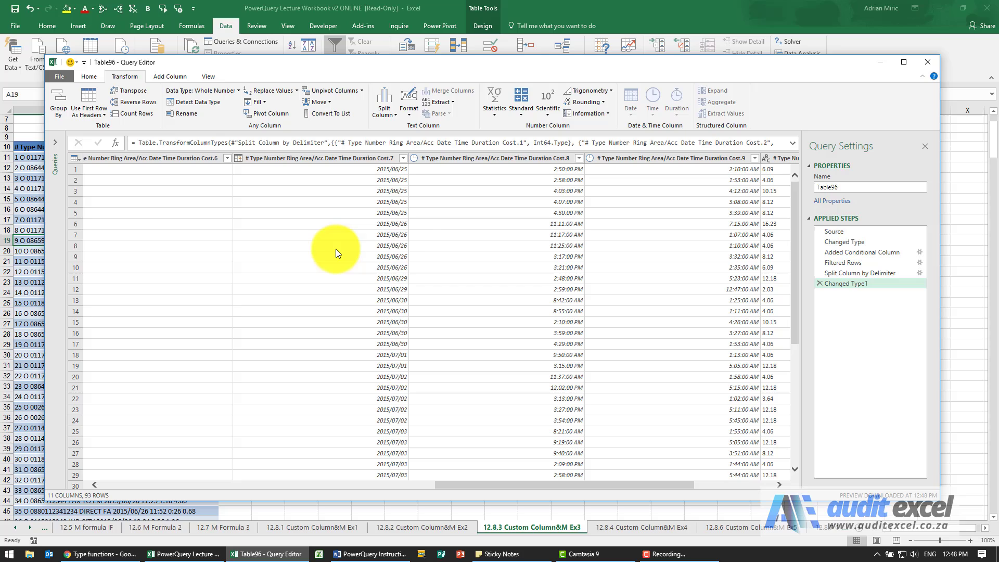
{"action": "mouse_move", "coordinate": [490, 236]}
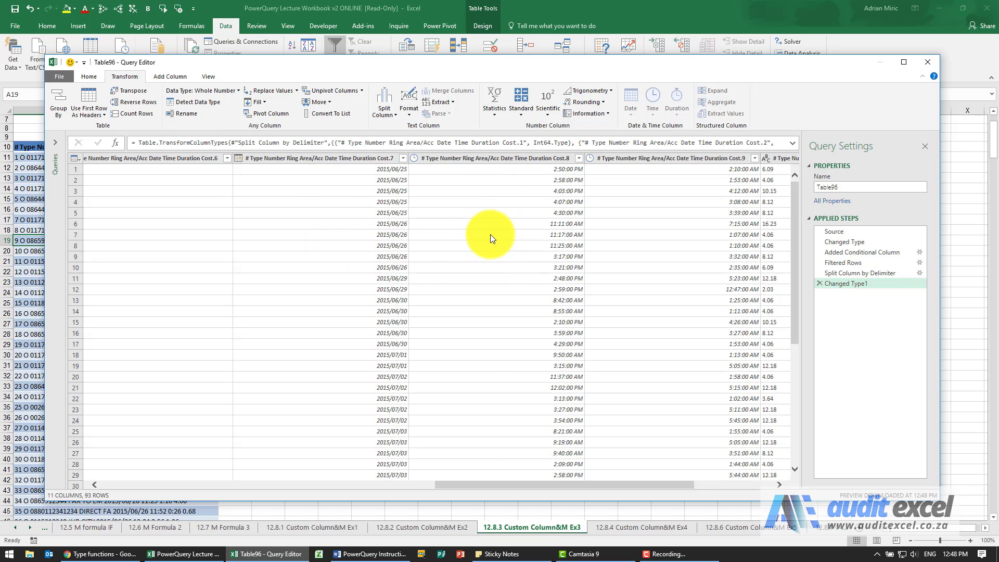